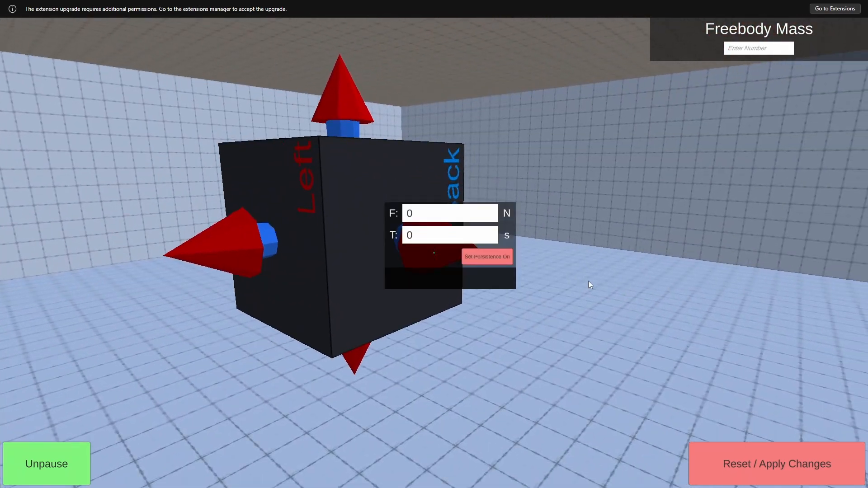
Step: Give the cube's arrow a 5 N force lasting 2 s, then close its panel
type("5")
type("2")
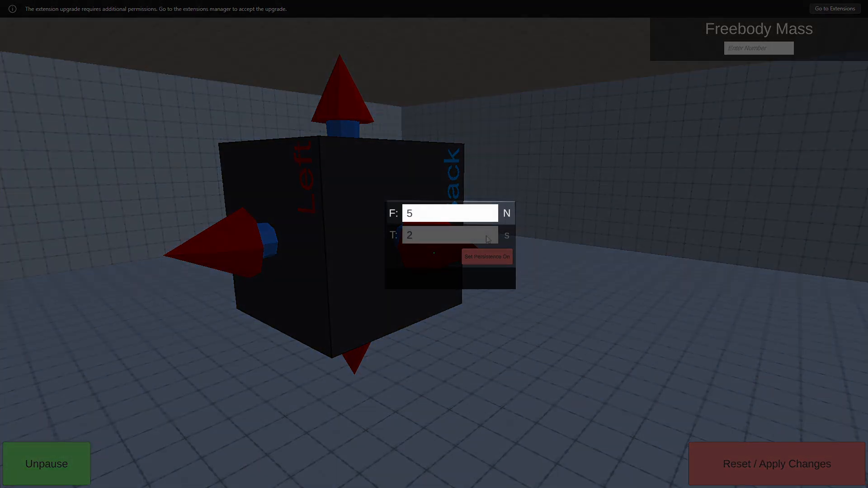
left_click(448, 235)
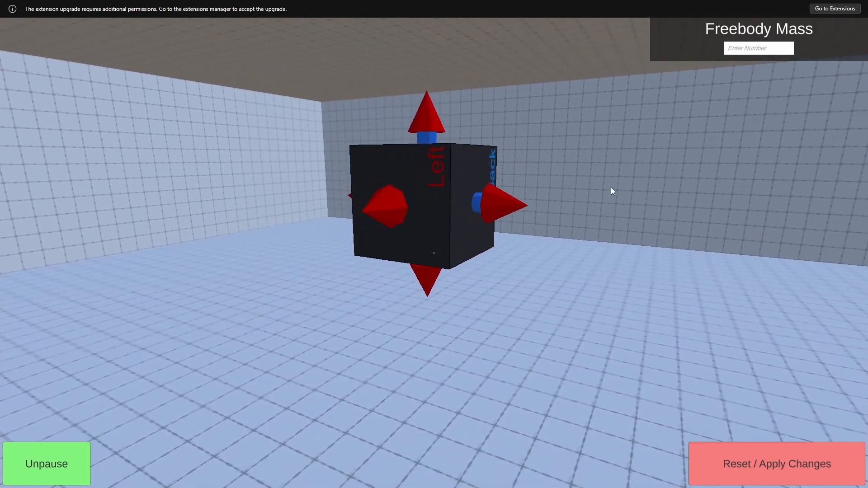
Step: Set the cube's mass to 3, briefly run and pause, then Reset / Apply Changes
type("12312")
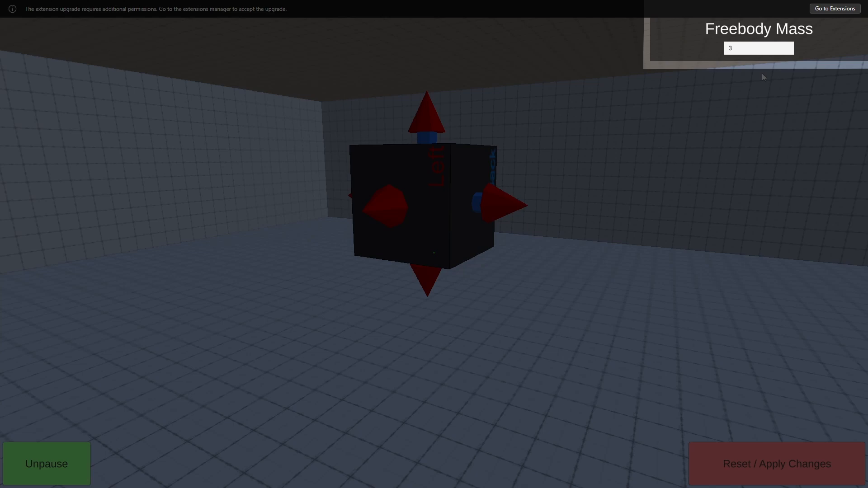
left_click(46, 463)
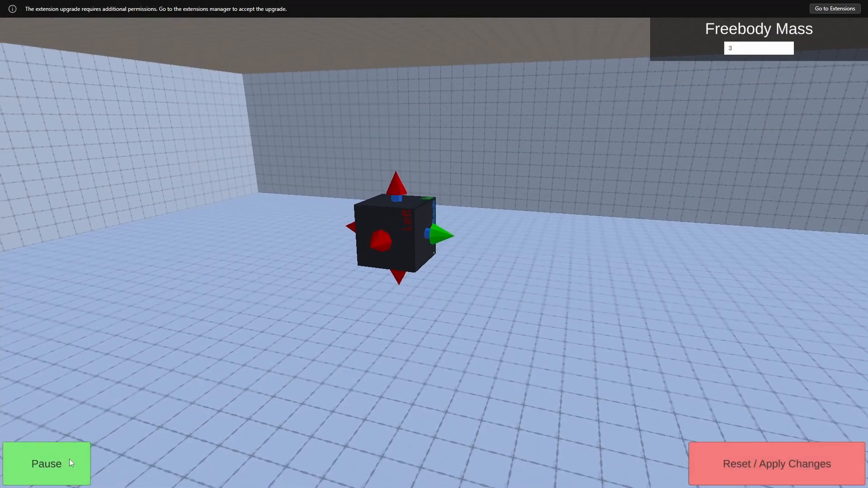
left_click(46, 463)
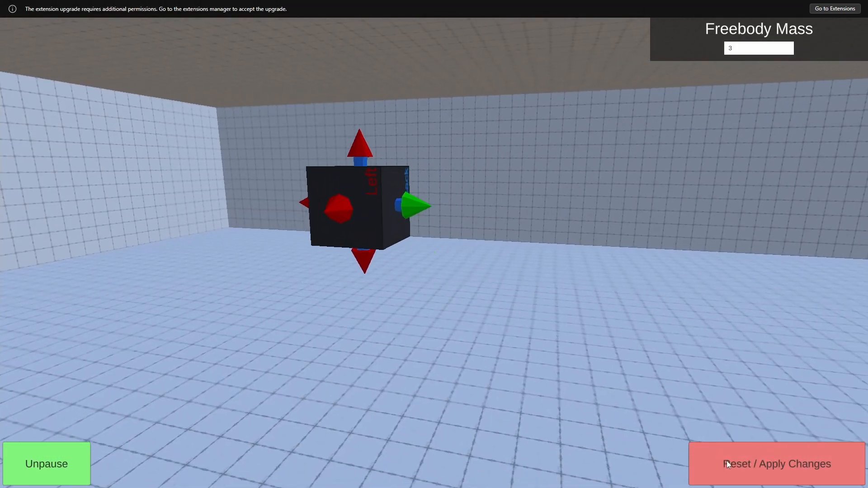
left_click(47, 463)
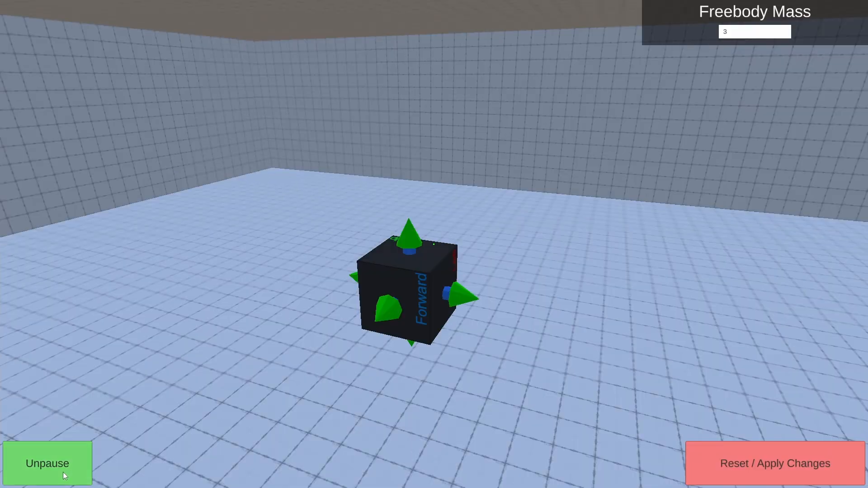
Step: Unpause so the cube slides across the grid floor leaving blue dots
left_click(47, 463)
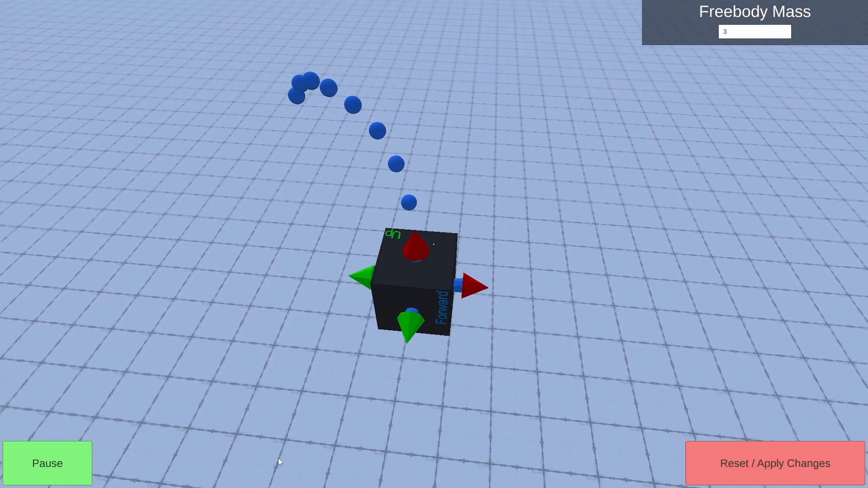